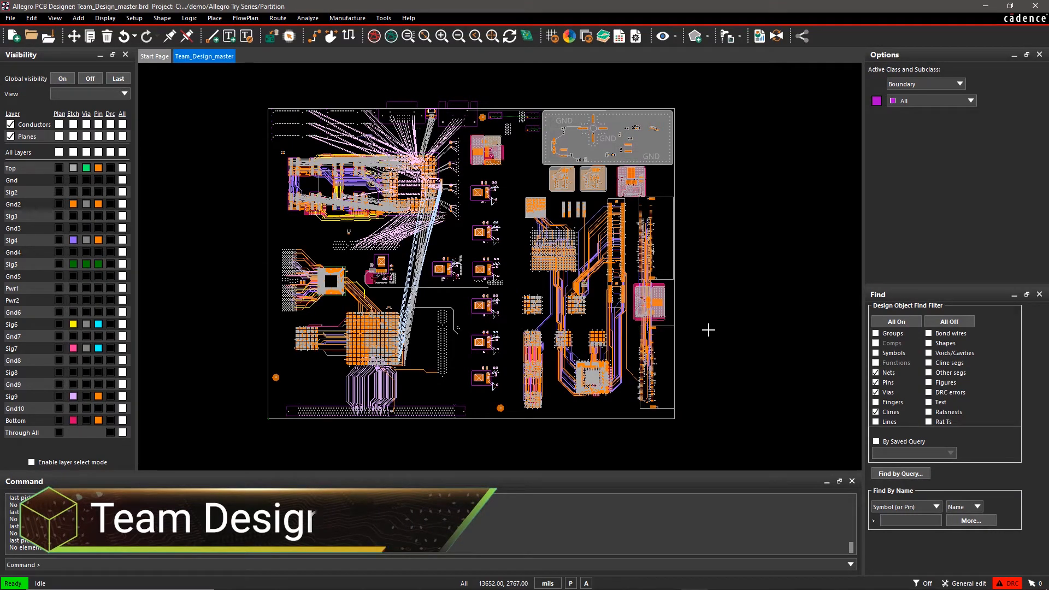
# Restrict Find to Ratsnests, blank all ratsnest lines, and zoom into the upper board.
pyautogui.click(896, 322)
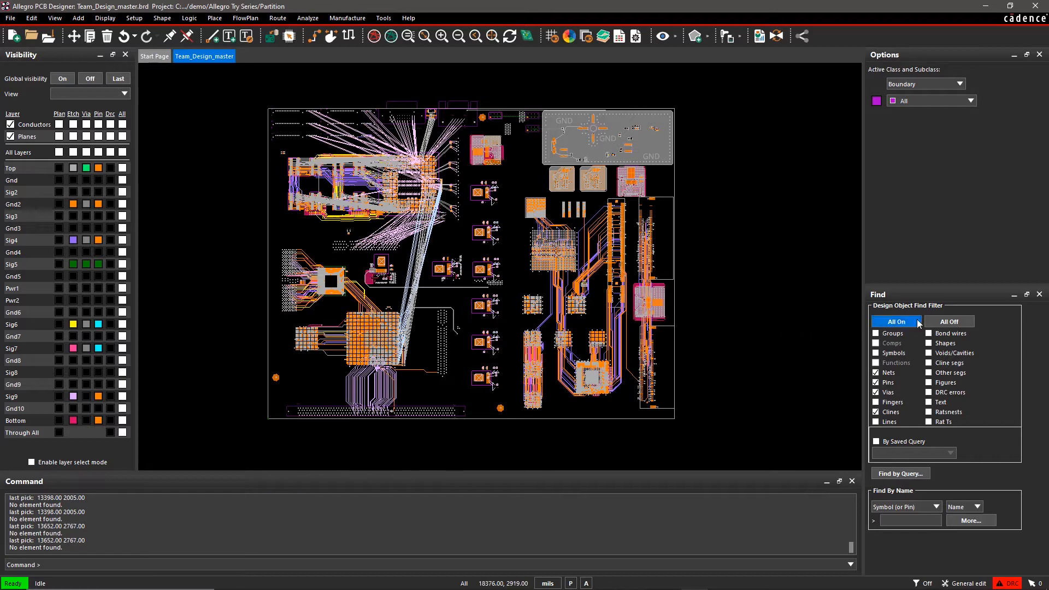
pyautogui.click(949, 321)
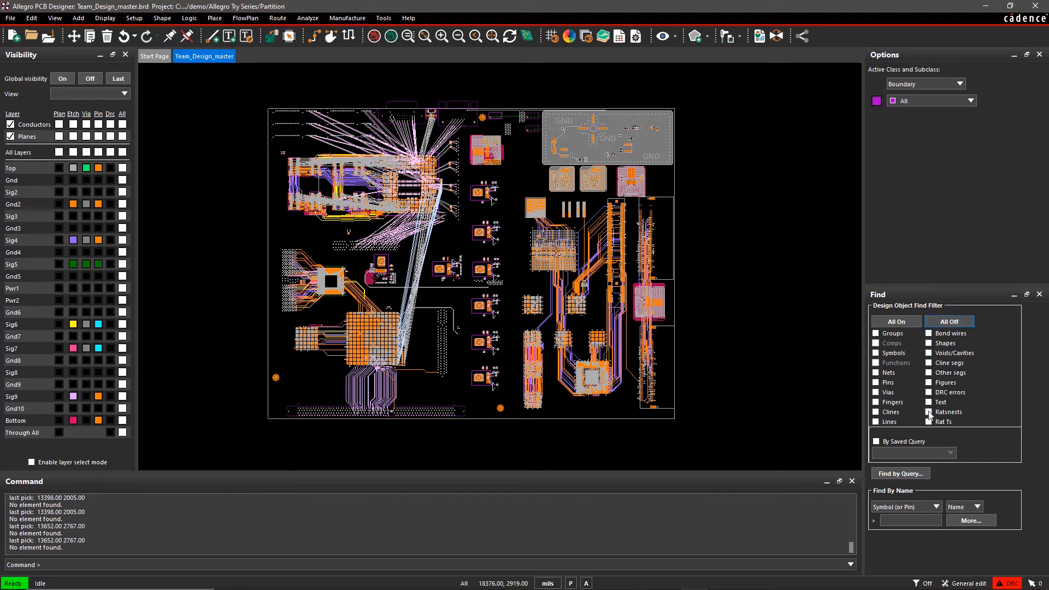
pyautogui.click(930, 411)
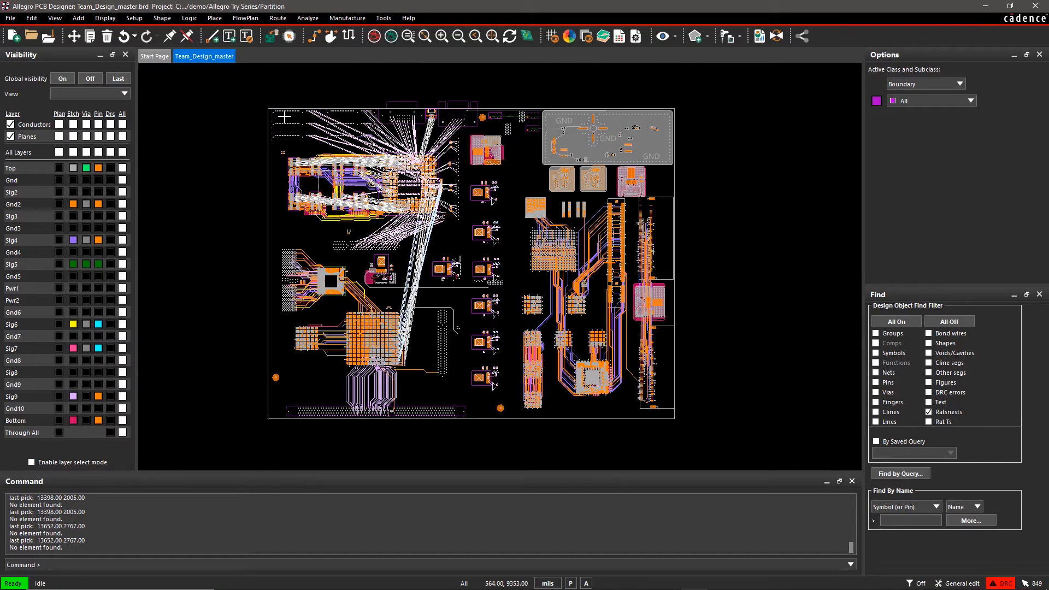
pyautogui.click(104, 18)
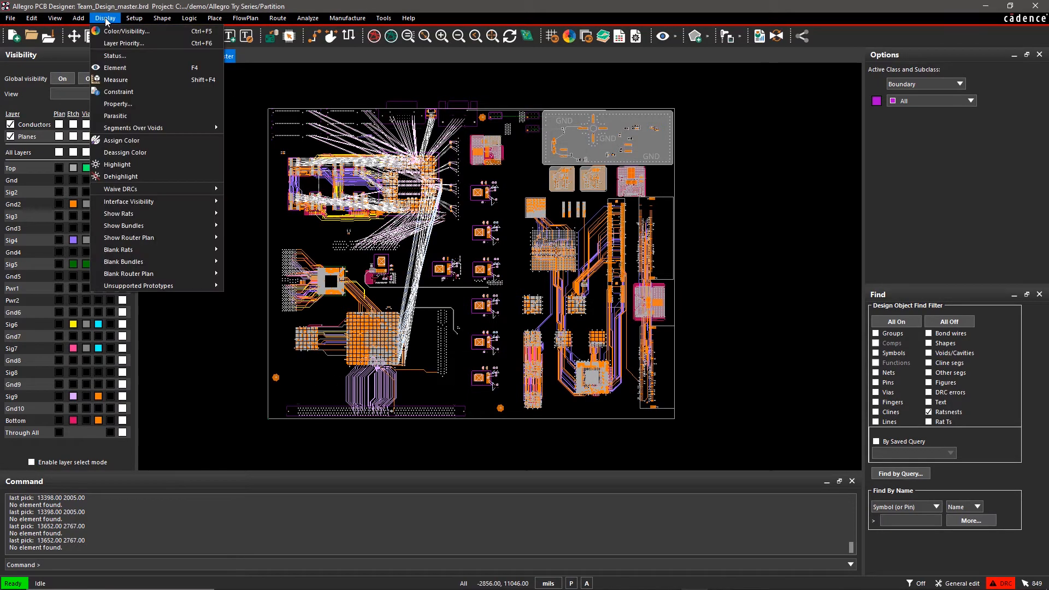
pyautogui.moveTo(124, 250)
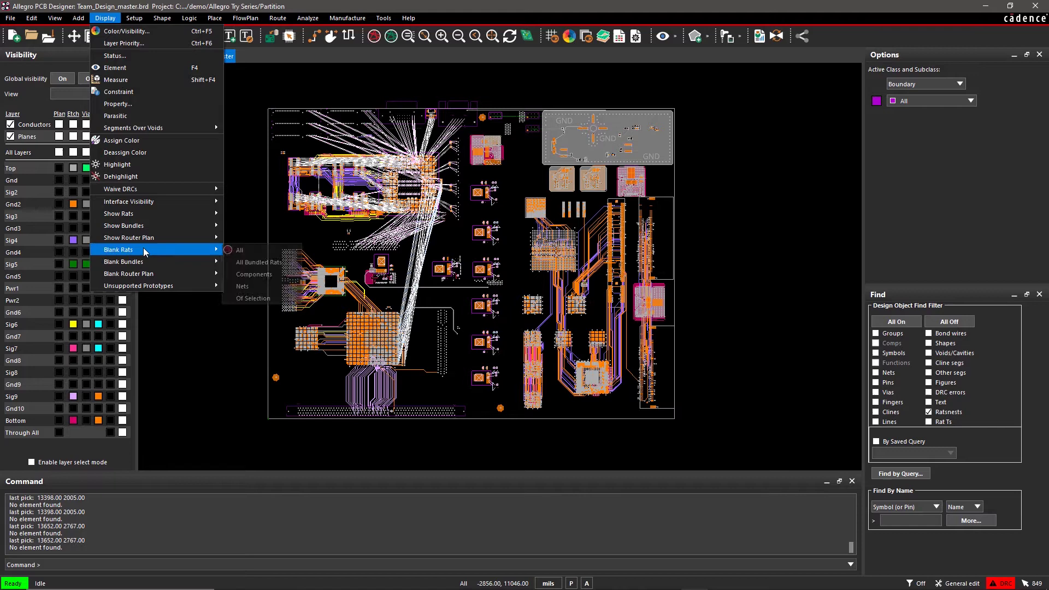
pyautogui.moveTo(254, 297)
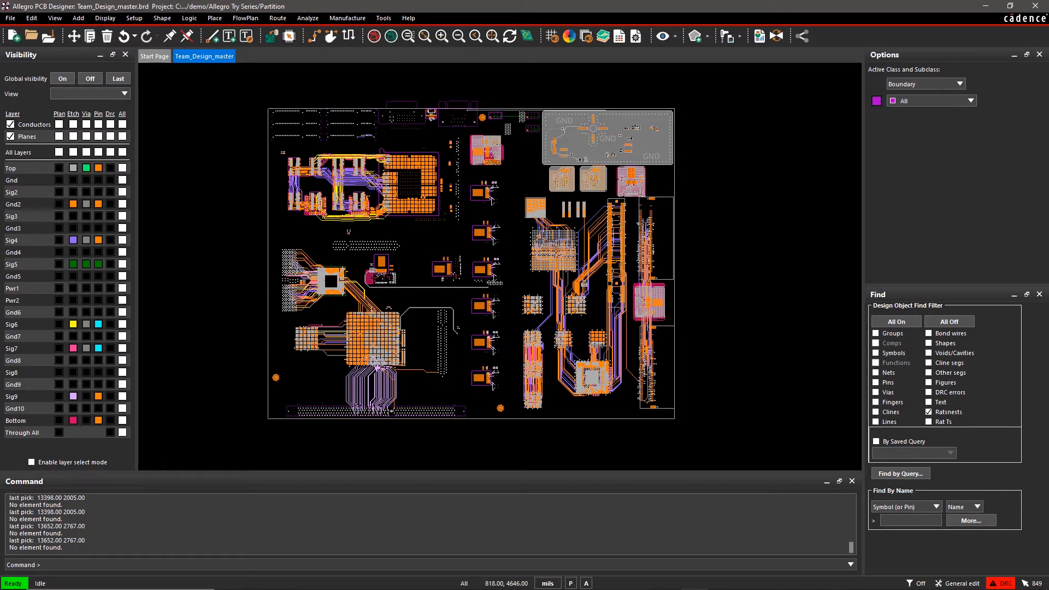
pyautogui.moveTo(524, 156)
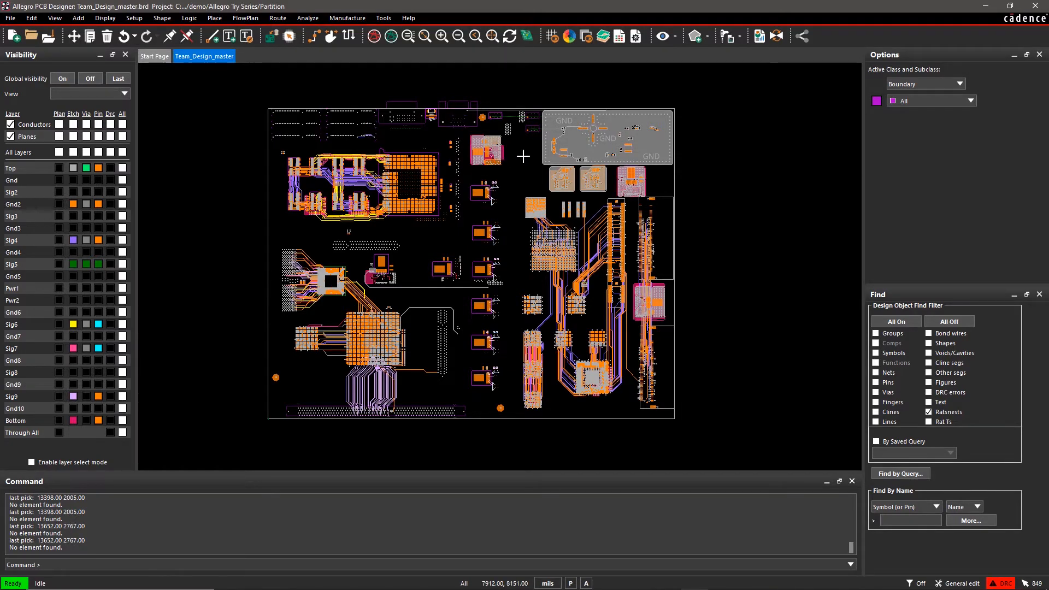
pyautogui.scroll(3)
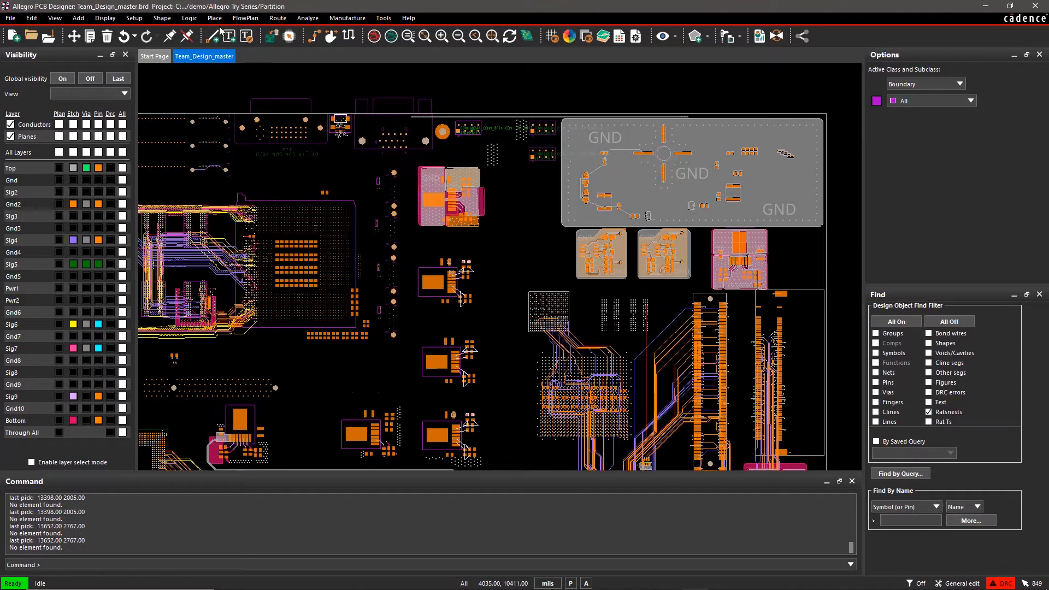
# Start Create Partitions and scroll through the master's partition data, including start and stop layers.
pyautogui.click(214, 18)
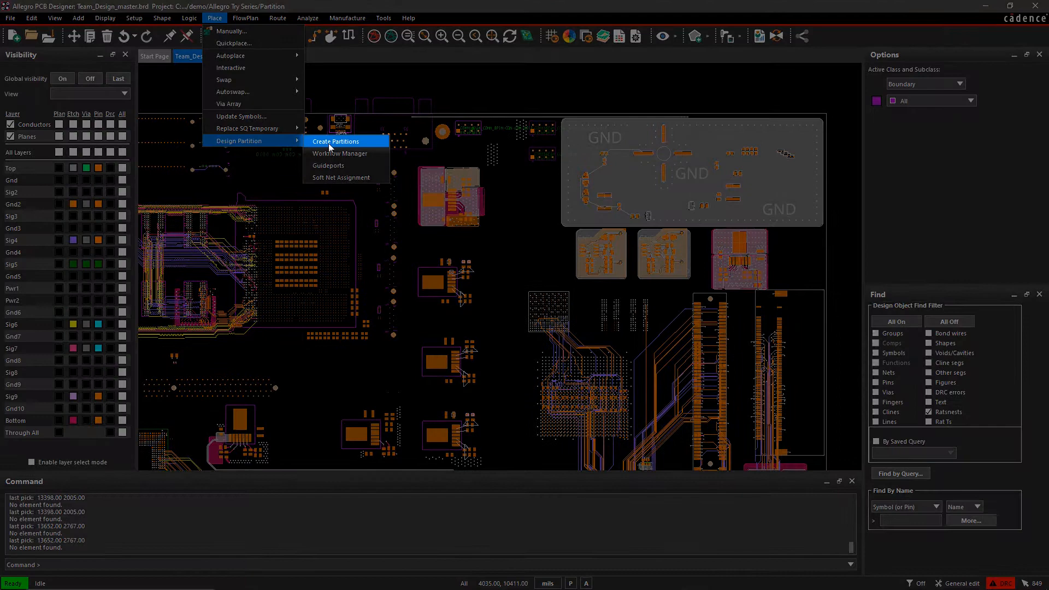
pyautogui.click(336, 141)
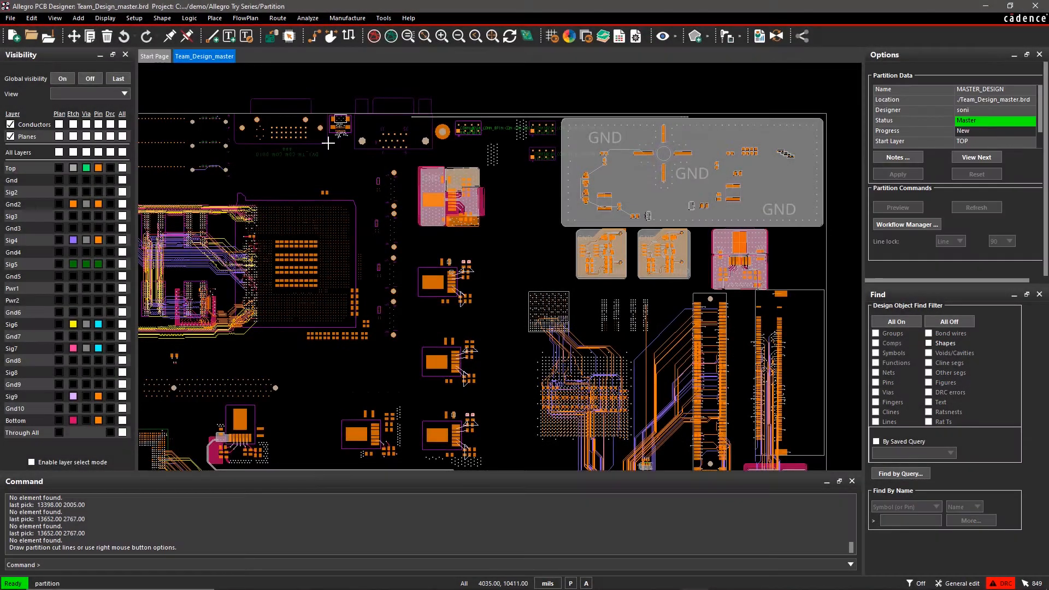
pyautogui.moveTo(462, 142)
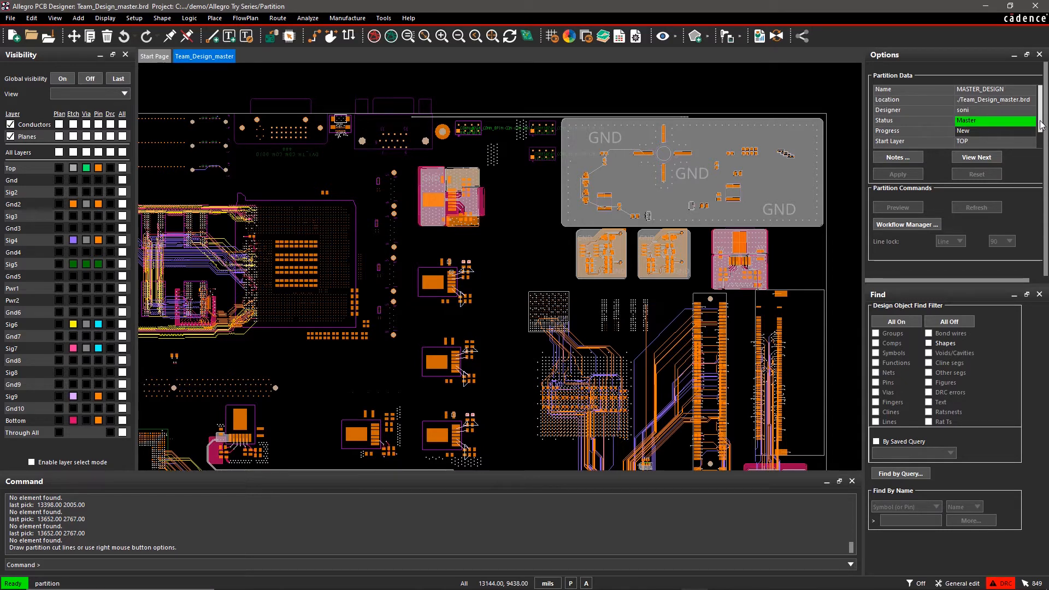
pyautogui.scroll(-3)
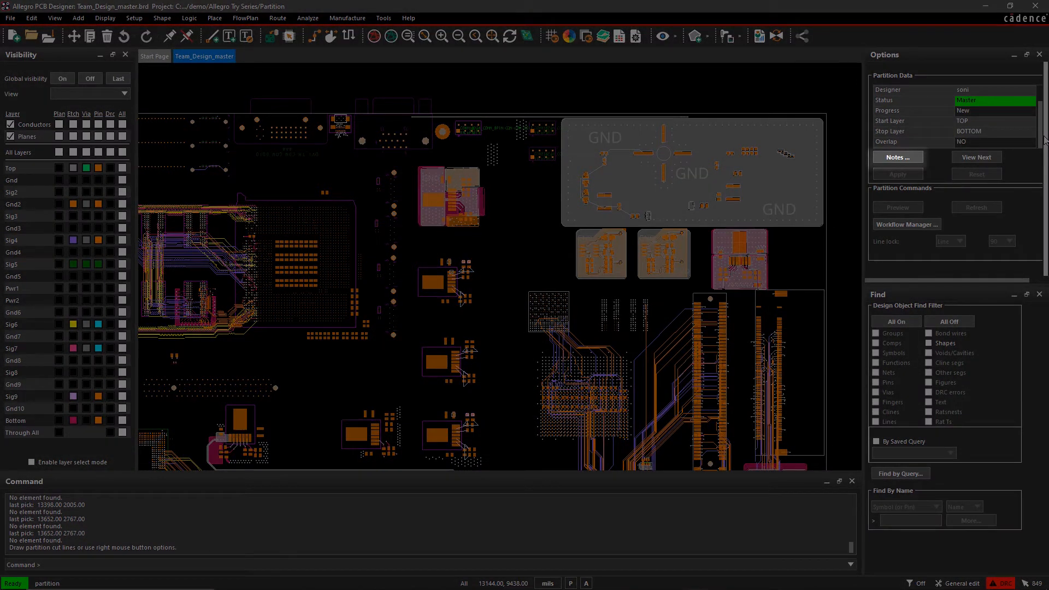
pyautogui.moveTo(976, 157)
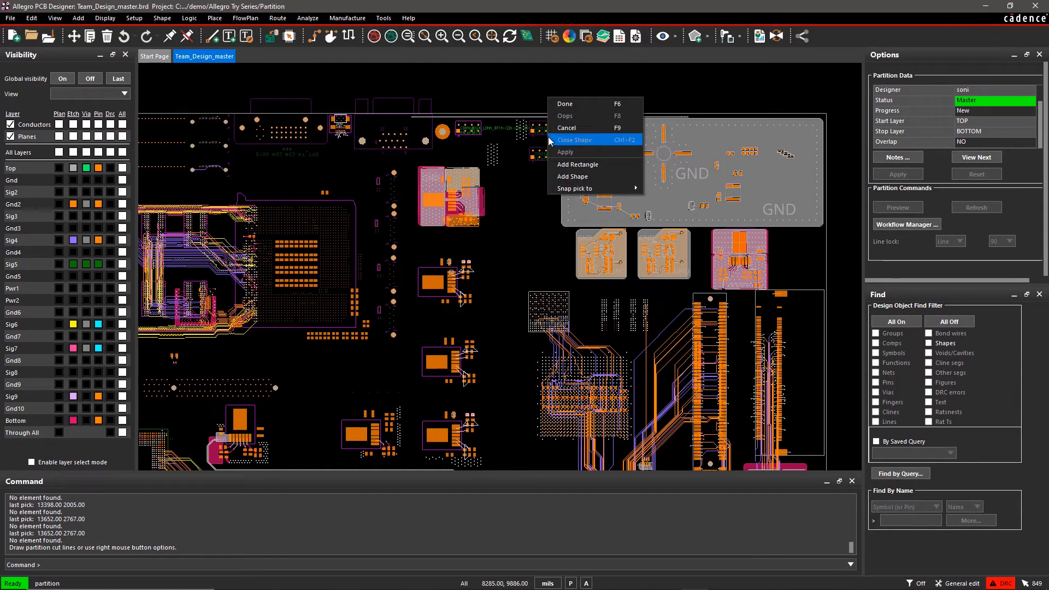
pyautogui.moveTo(577, 164)
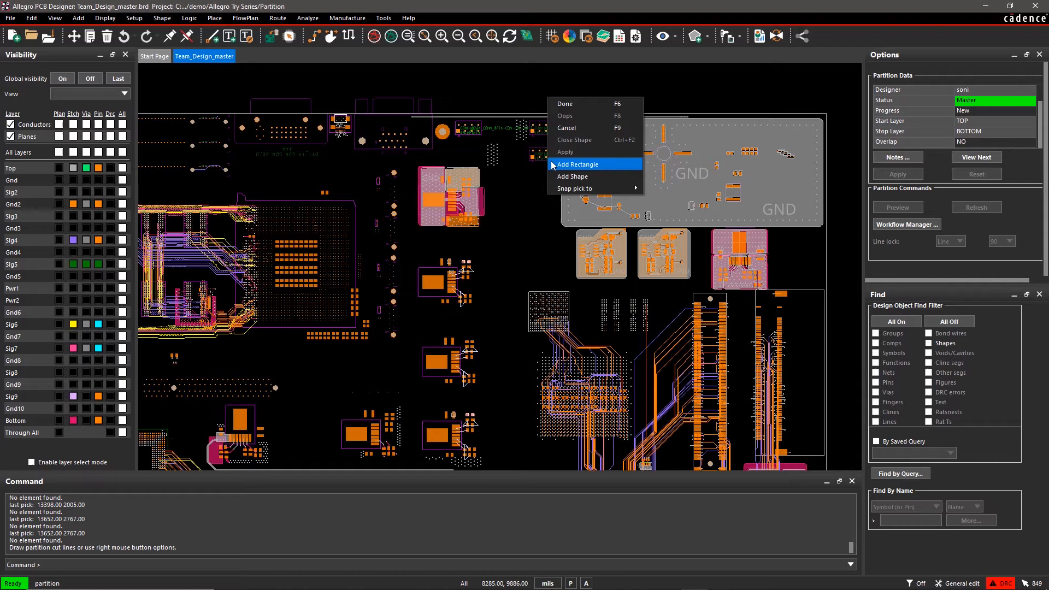
# Draw rectangular PARTITION_2 around the top-right GND region.
pyautogui.click(577, 164)
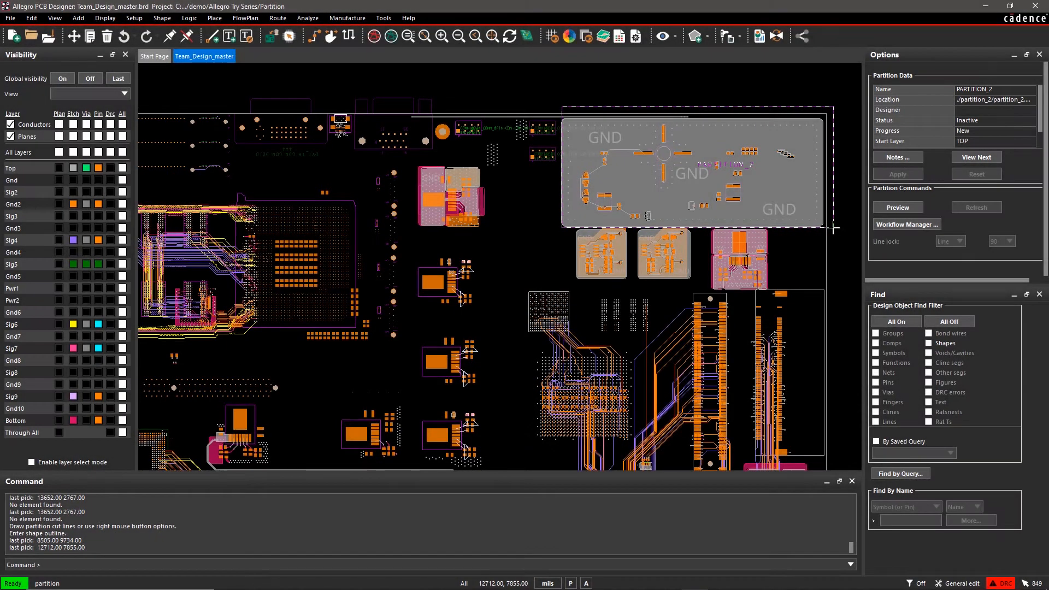
pyautogui.click(896, 207)
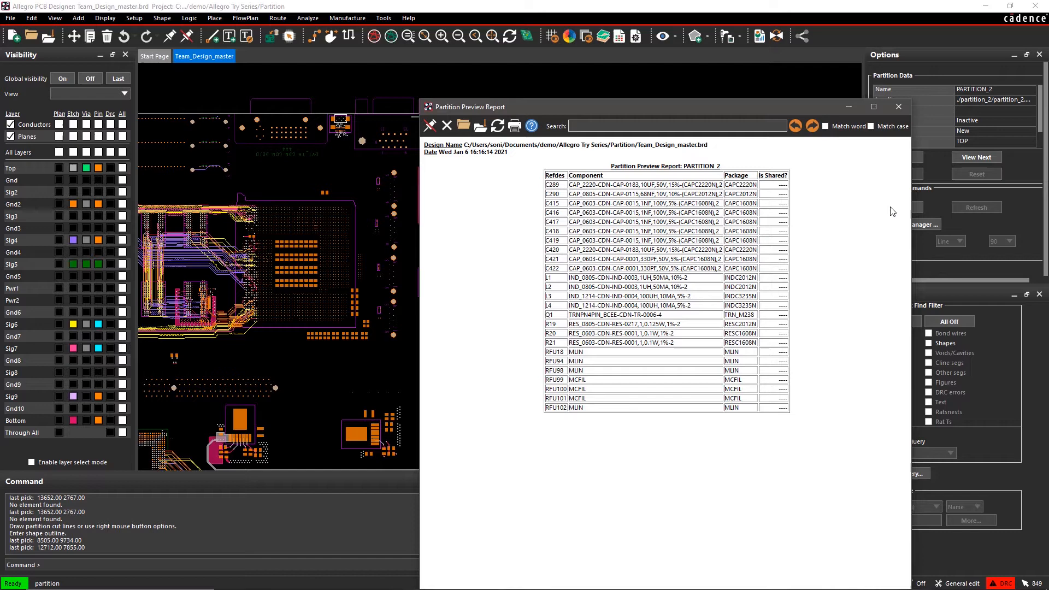
pyautogui.moveTo(657, 174)
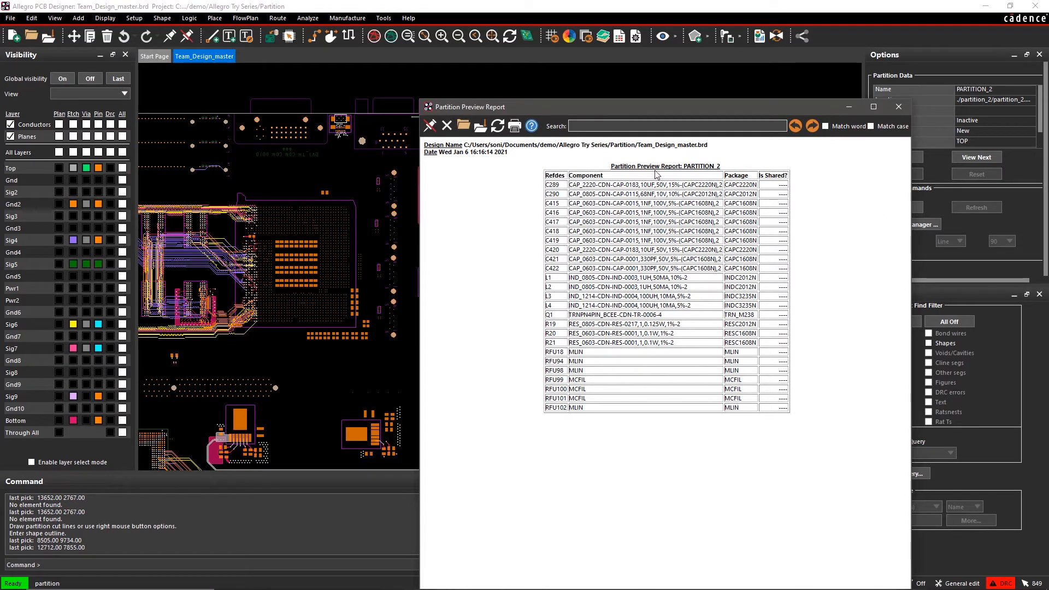
# Close the Partition Preview Report window.
pyautogui.click(898, 106)
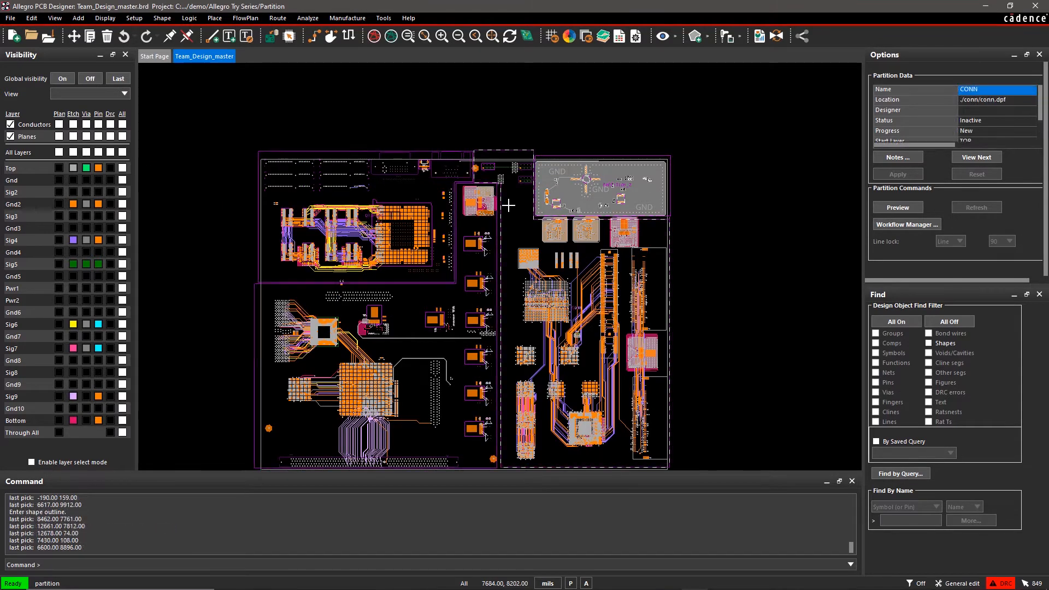
pyautogui.moveTo(509, 206)
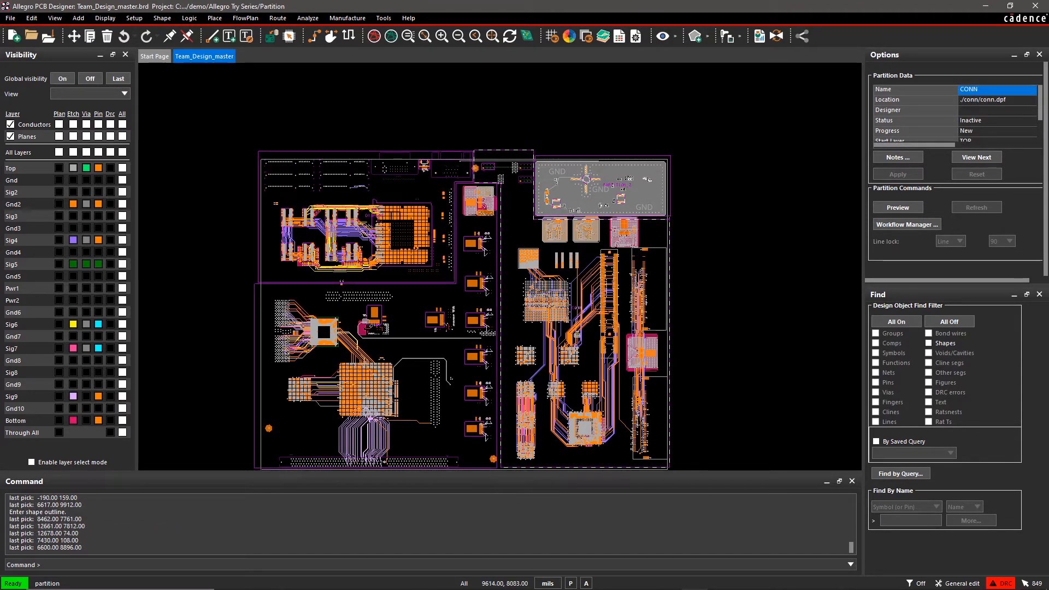
# Launch Workflow Manager from the Partition Commands section of the Options panel.
pyautogui.click(906, 224)
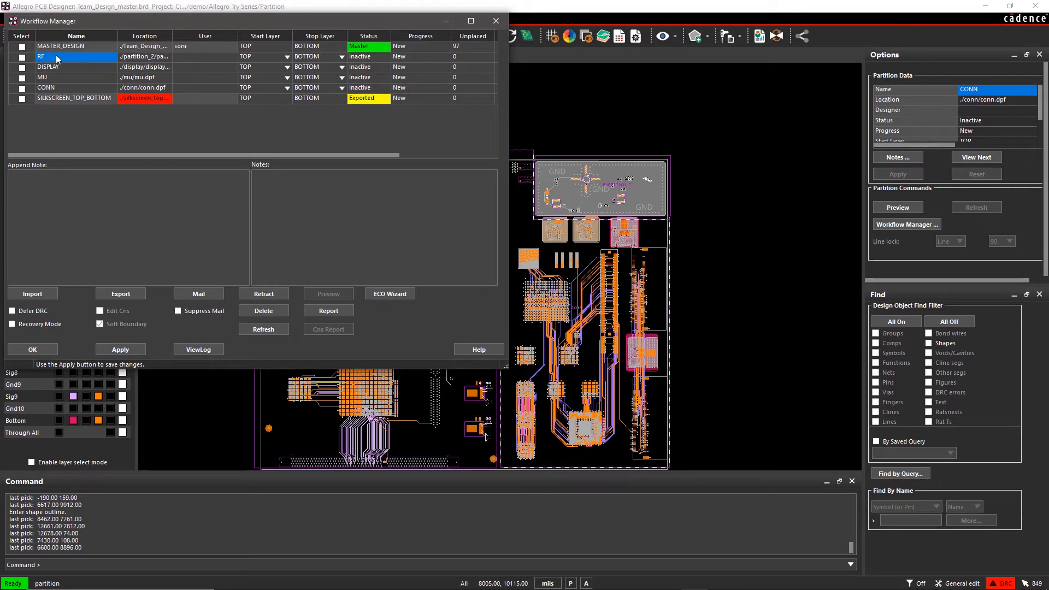
# Check the RF, DISPLAY, MU and CONN partitions and export them to separate designs.
pyautogui.click(21, 66)
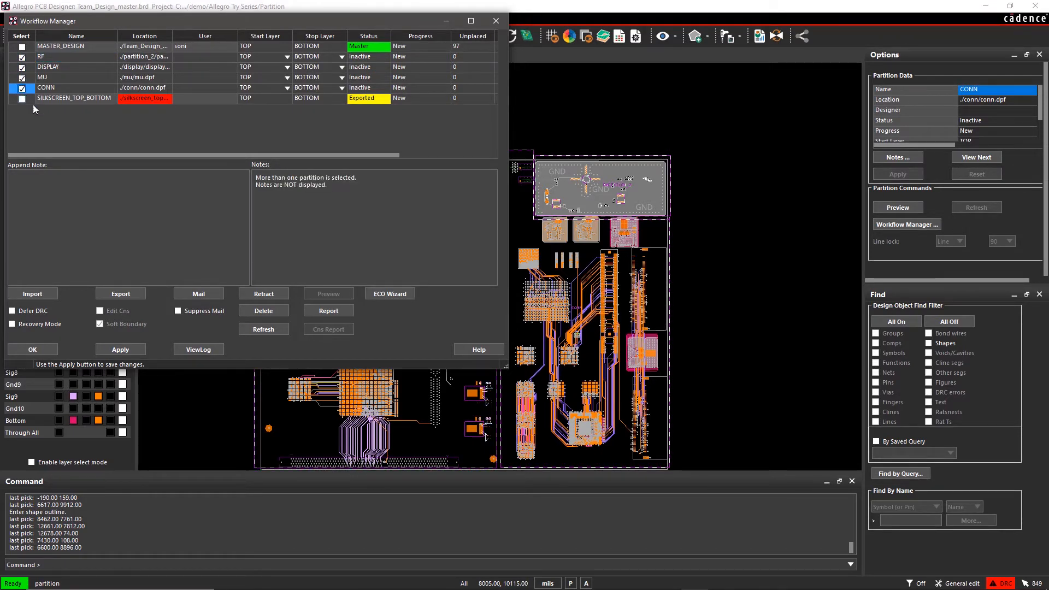
pyautogui.click(177, 310)
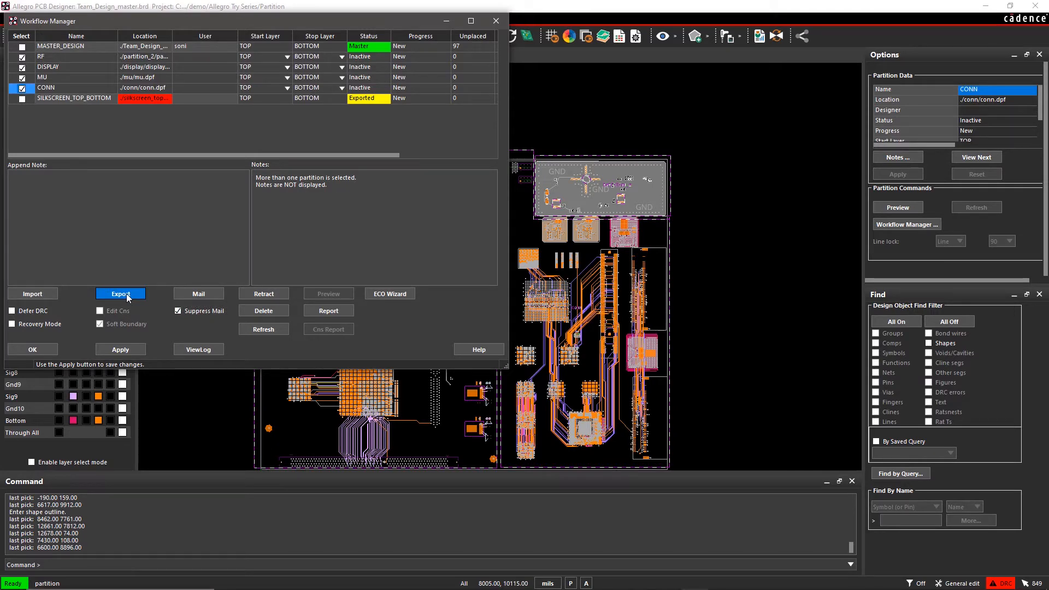
pyautogui.click(121, 293)
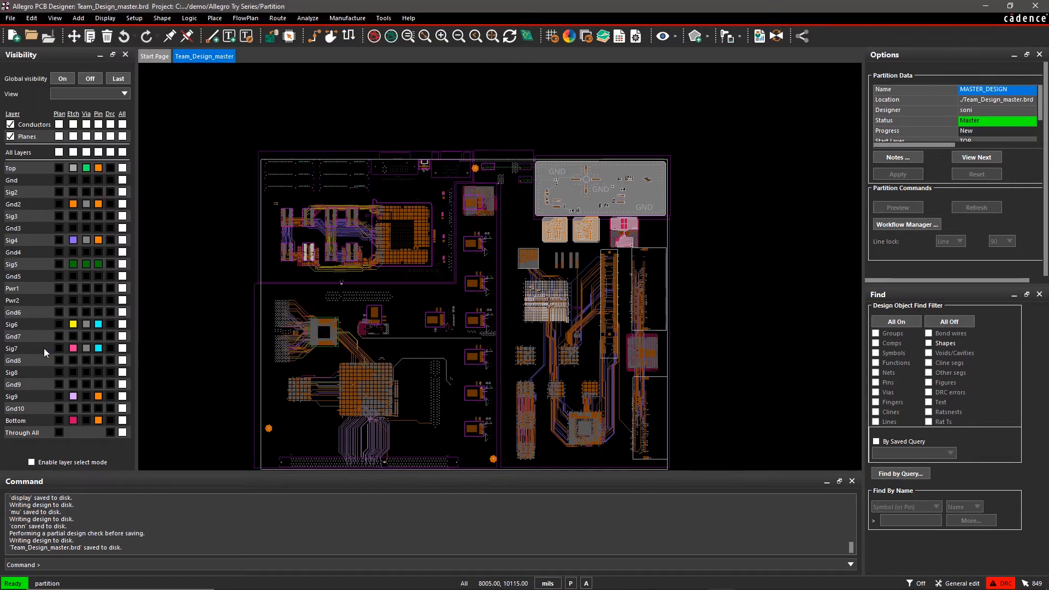
# Load rf.dpf from the rf partition folder.
pyautogui.click(31, 36)
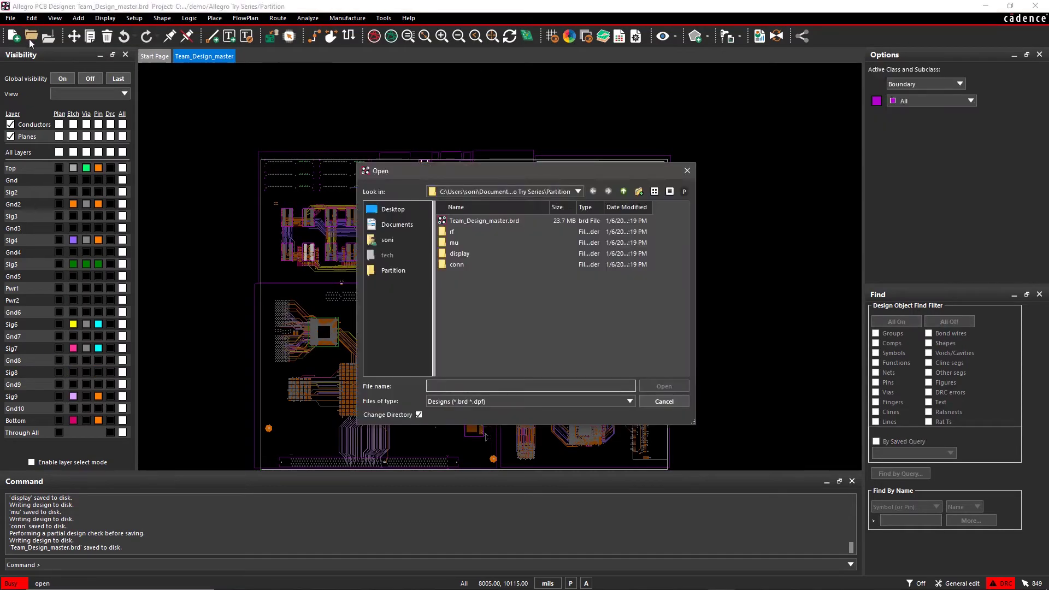
pyautogui.doubleClick(452, 230)
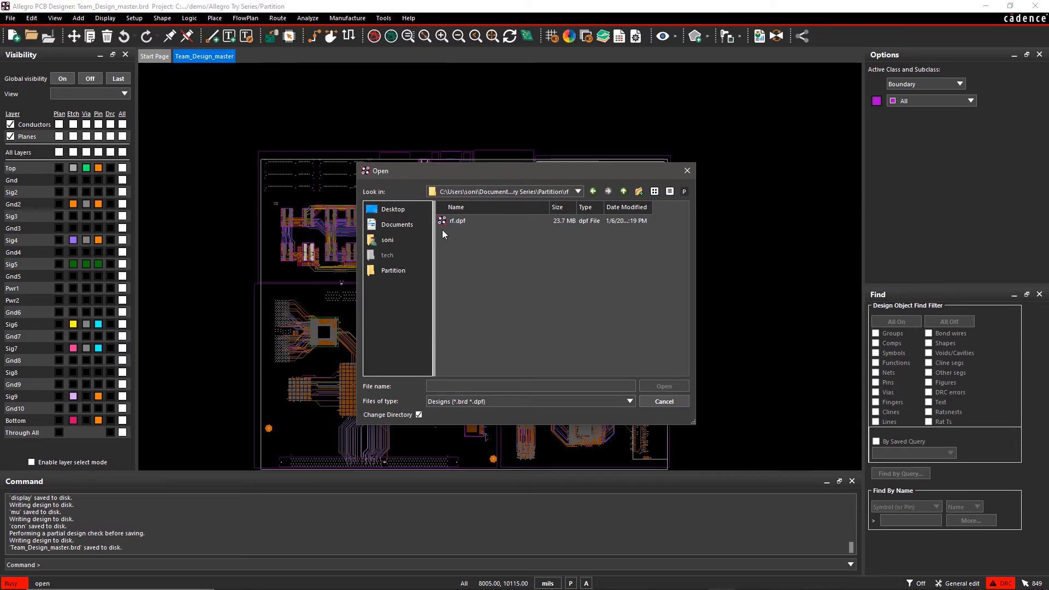
pyautogui.click(456, 221)
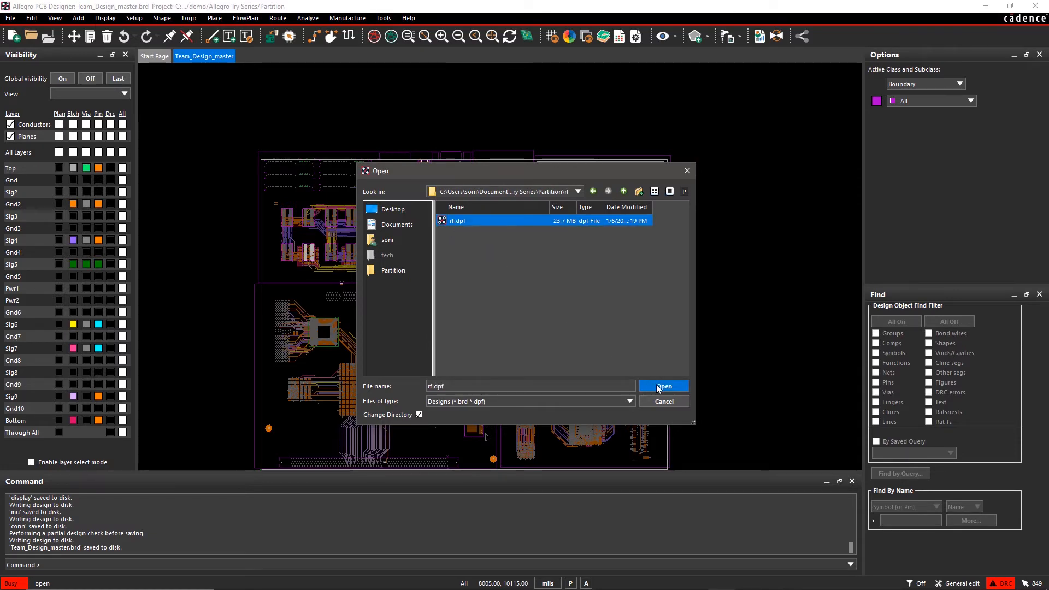
pyautogui.click(663, 387)
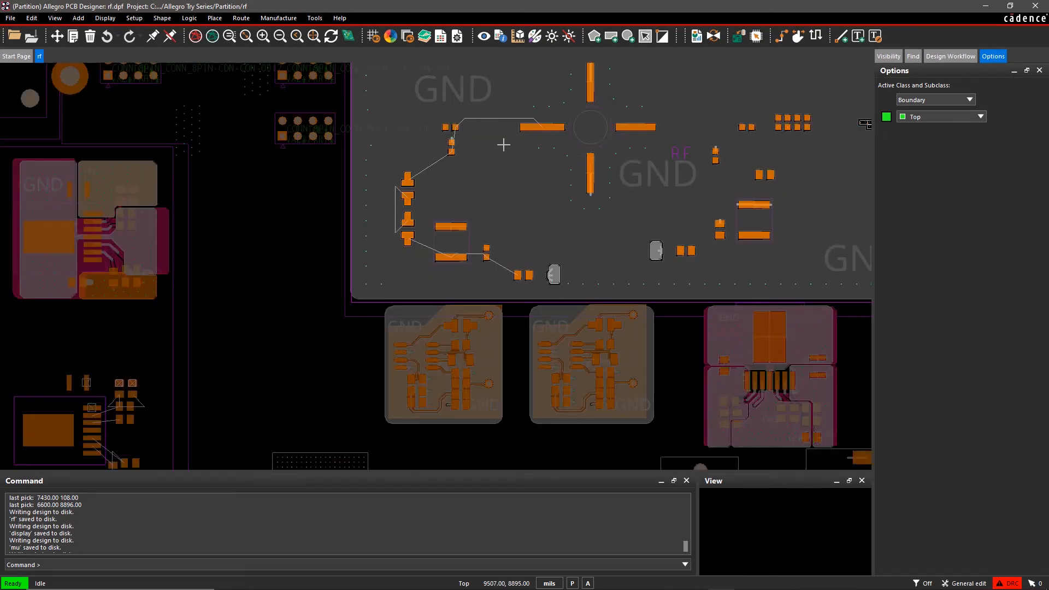
pyautogui.moveTo(535, 136)
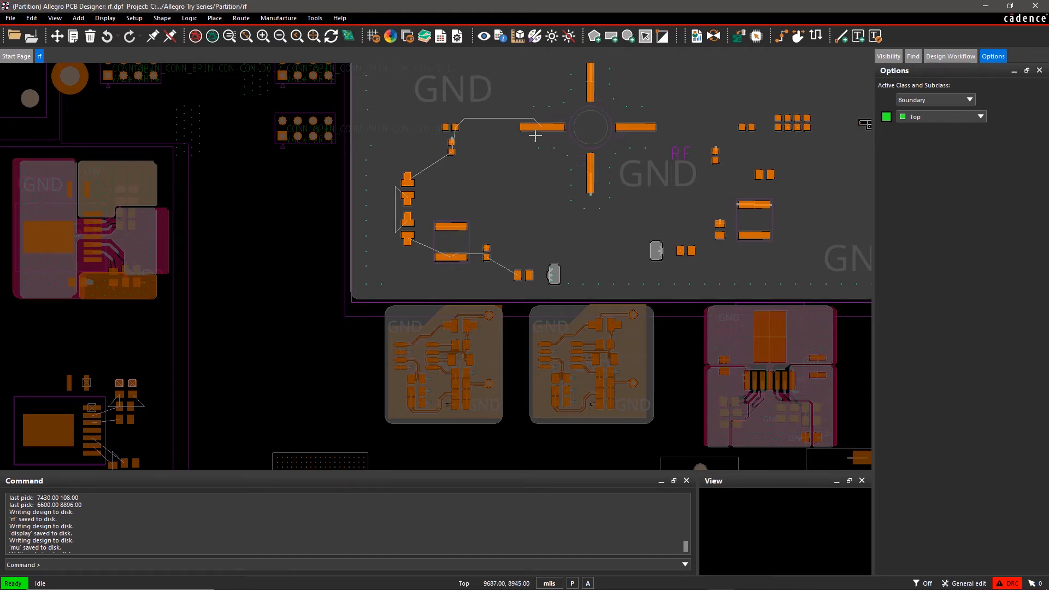
# Route the RF connection with Arc line lock and 40.00 line width.
pyautogui.click(781, 36)
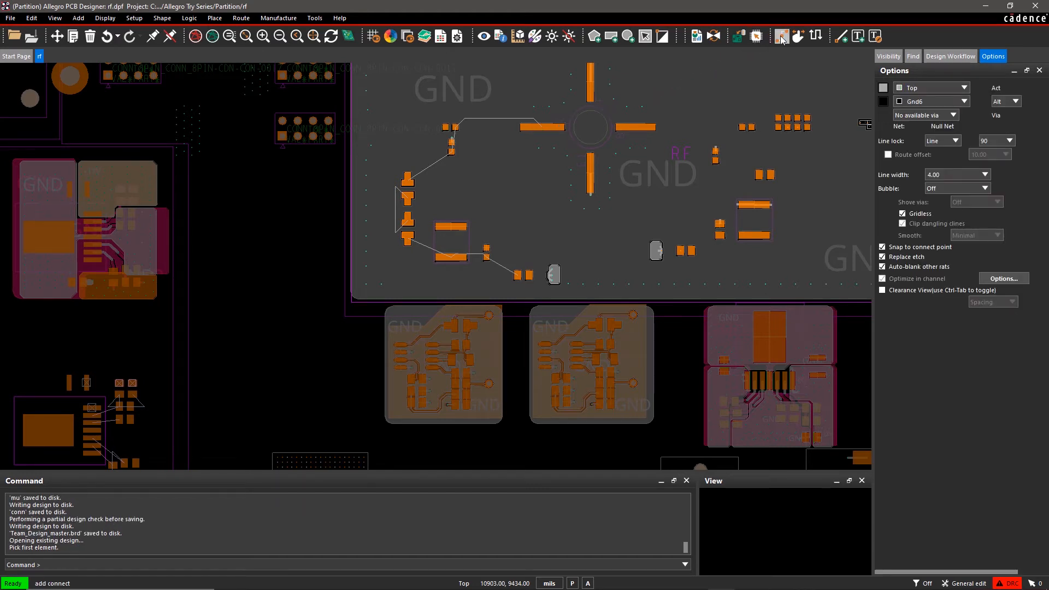
pyautogui.moveTo(804, 54)
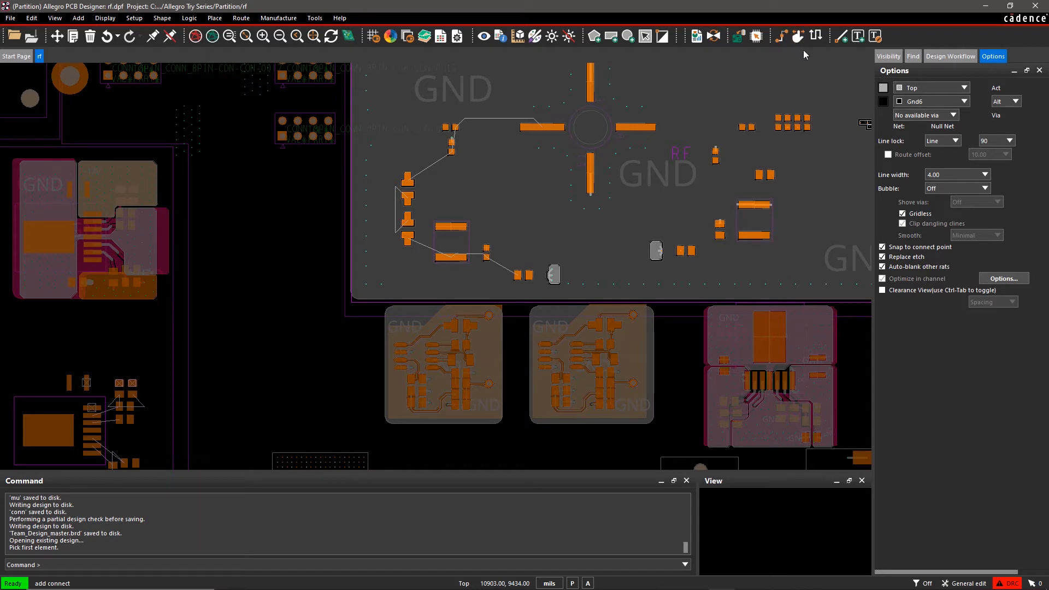
pyautogui.click(957, 141)
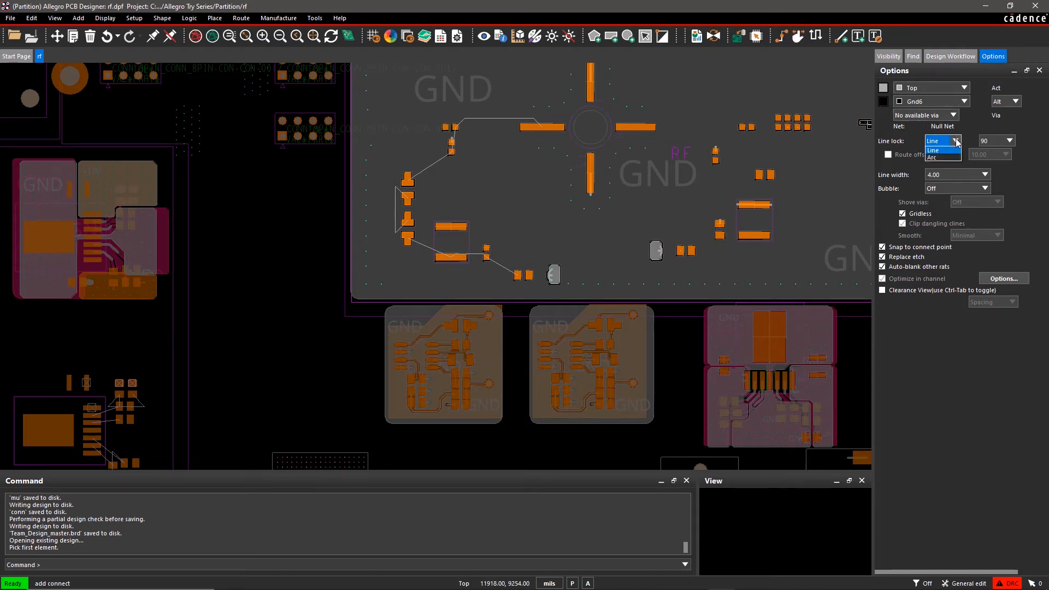
pyautogui.click(933, 149)
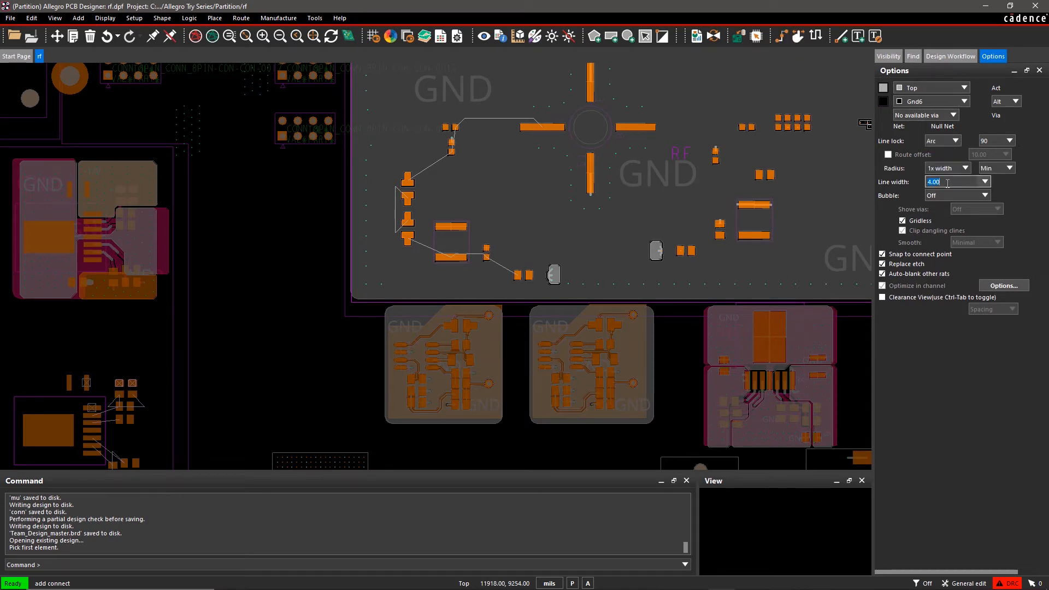
pyautogui.write('40.00')
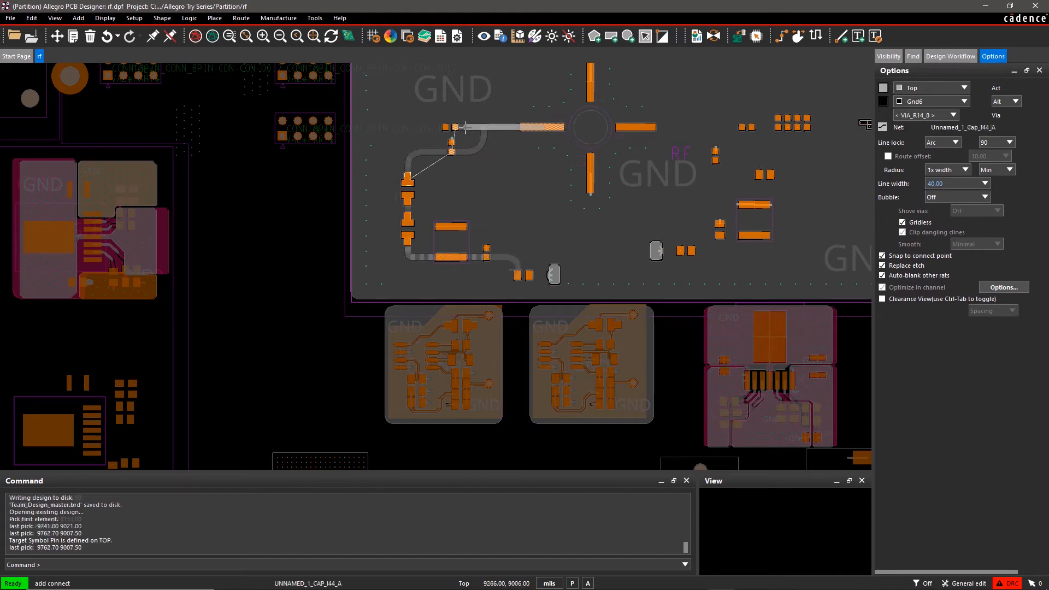
pyautogui.rightClick(530, 256)
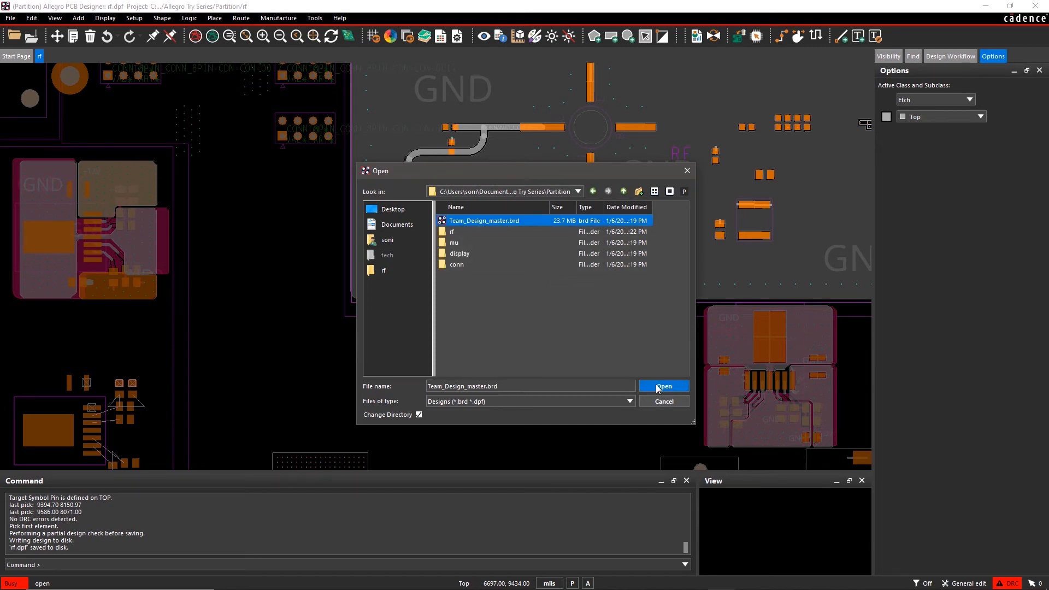
# Reopen Team_Design_master.brd and bring up the Place menu's partition commands.
pyautogui.click(663, 387)
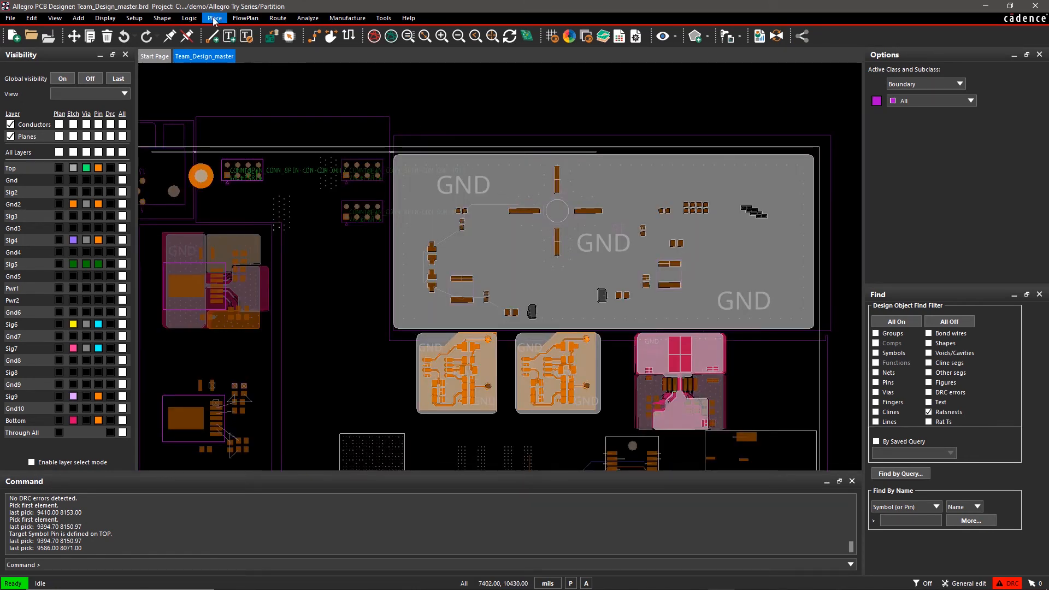
pyautogui.click(215, 18)
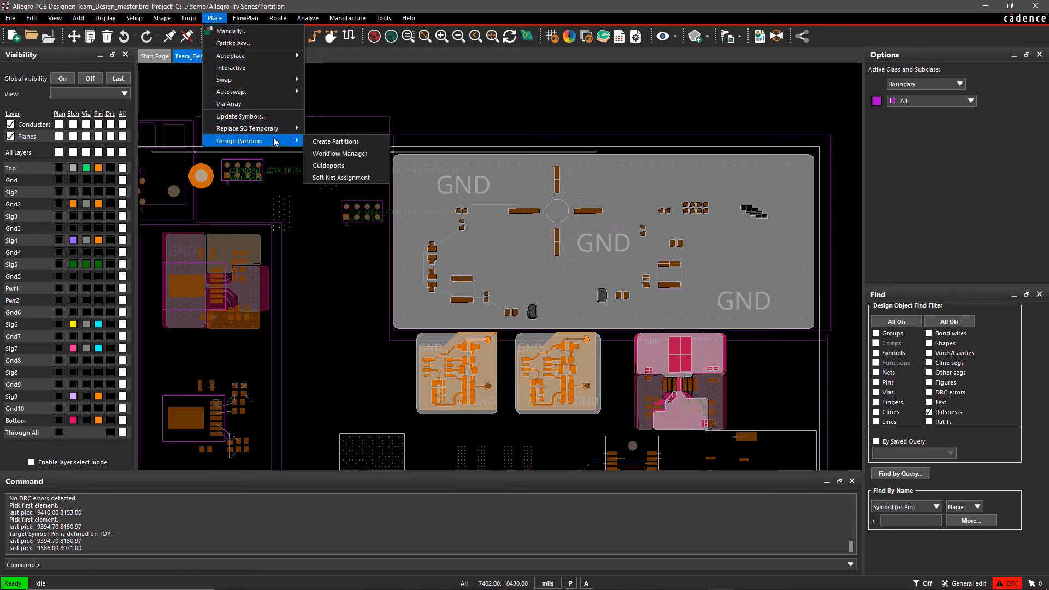
pyautogui.moveTo(339, 153)
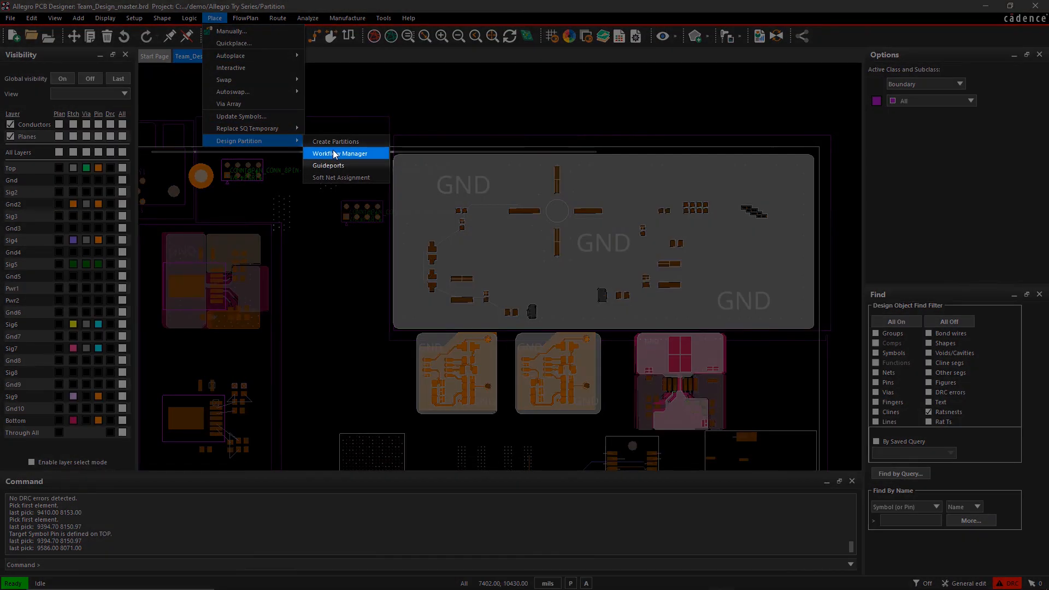
# Import the checked RF partition in Workflow Manager with Suppress Mail enabled, then close it.
pyautogui.click(341, 153)
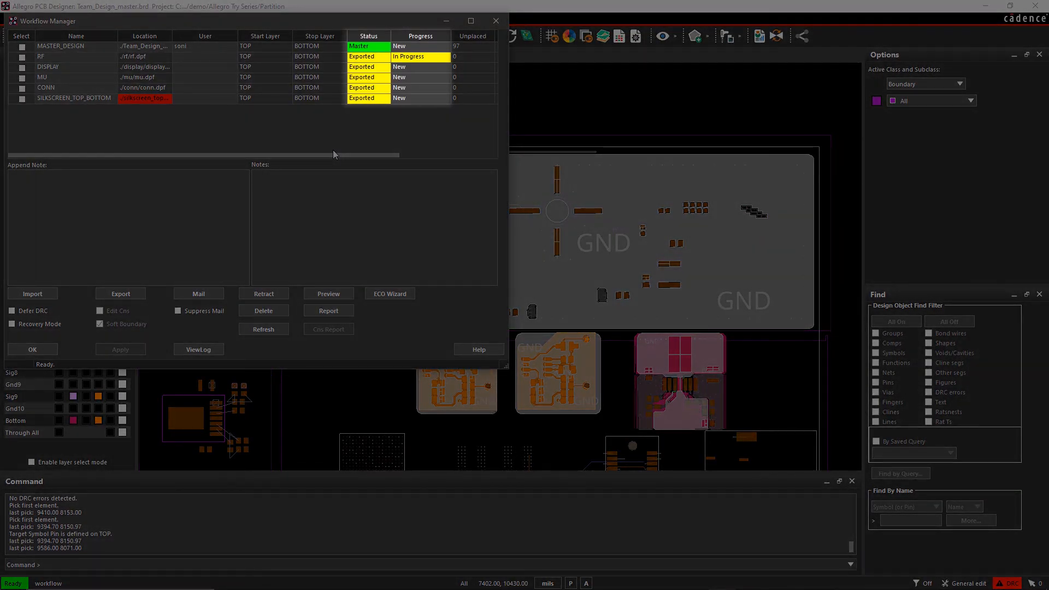
pyautogui.click(21, 56)
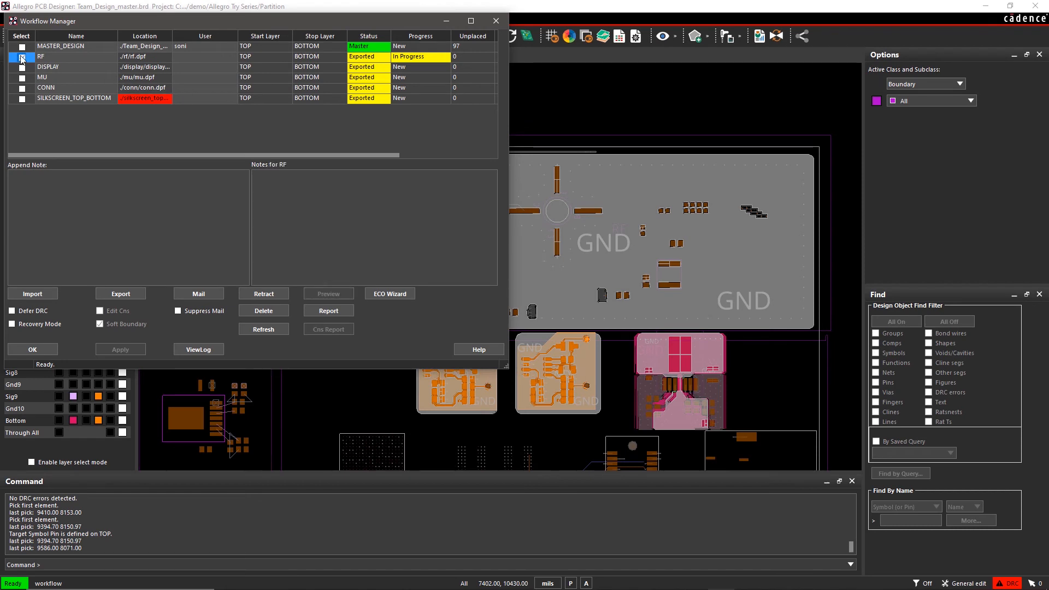
pyautogui.click(21, 56)
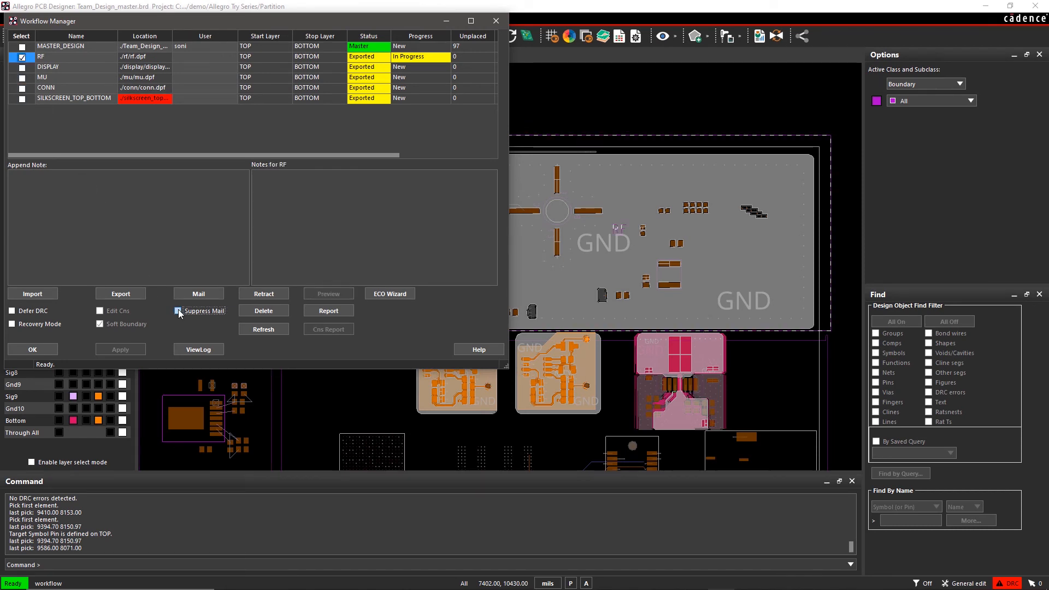
pyautogui.click(176, 311)
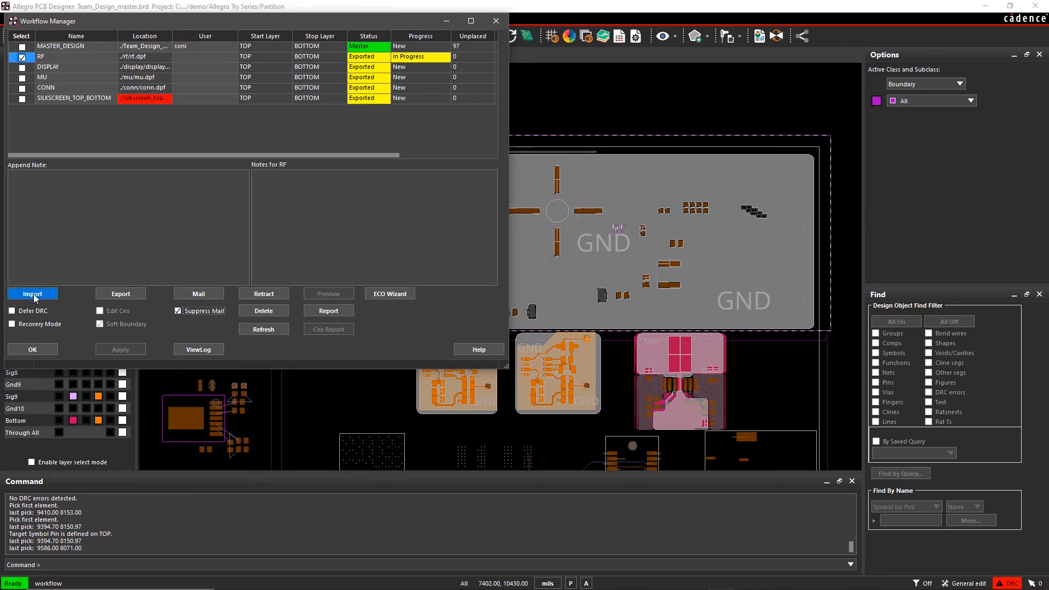
pyautogui.click(32, 293)
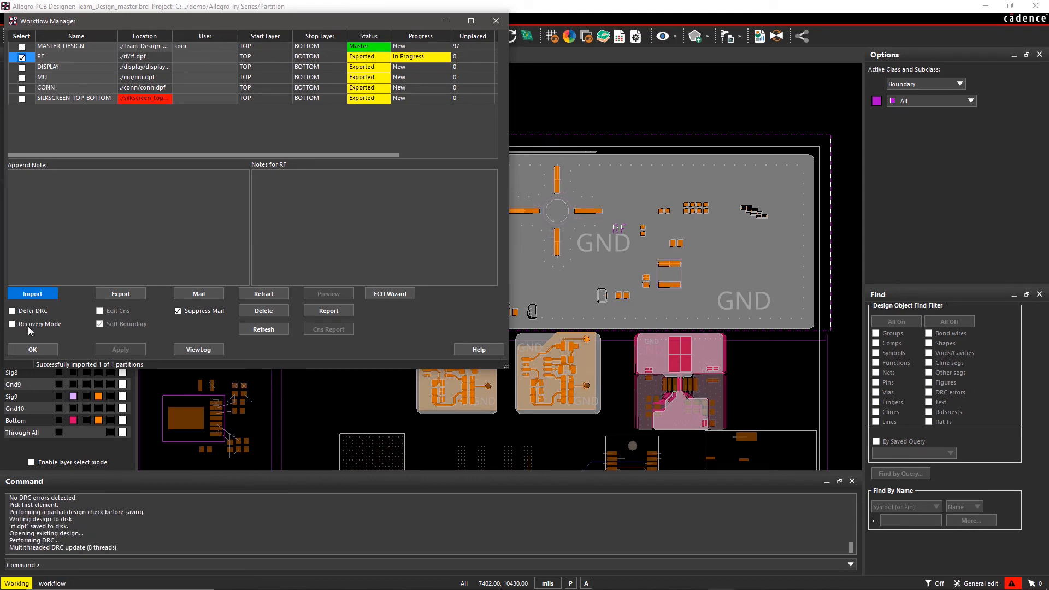
pyautogui.click(32, 349)
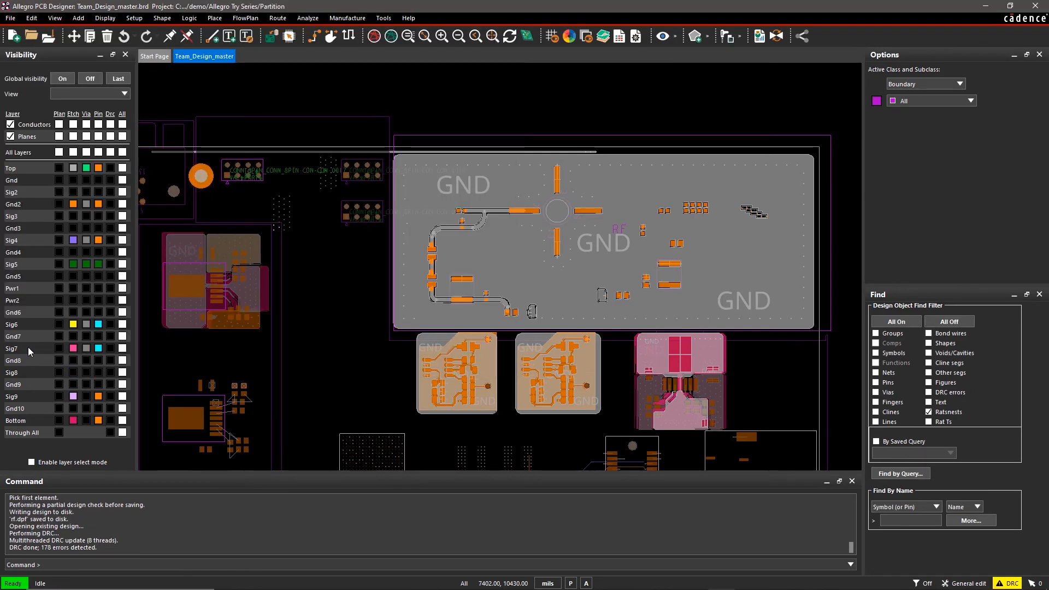